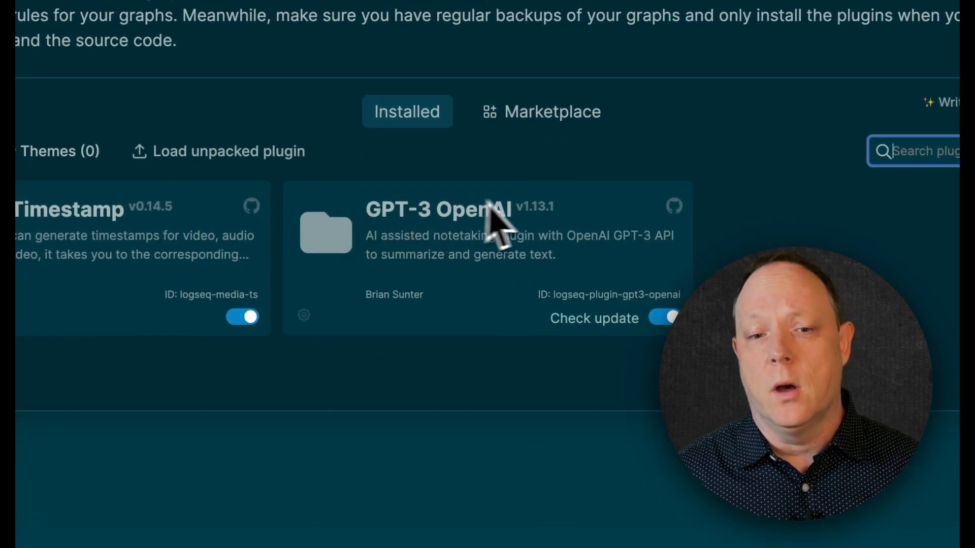
Open the GPT-3 OpenAI plugin's settings from its gear menu on the Plugins page.
left_click(303, 315)
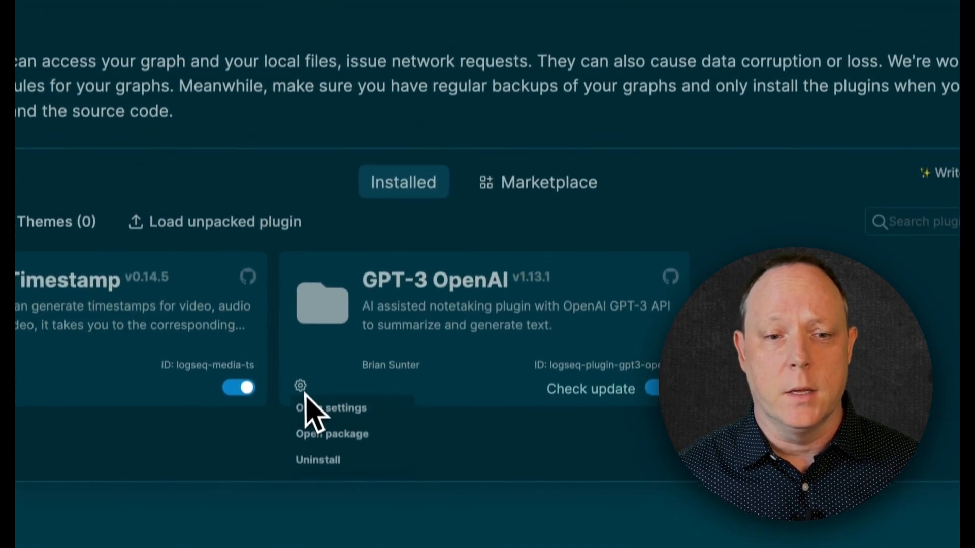
left_click(330, 408)
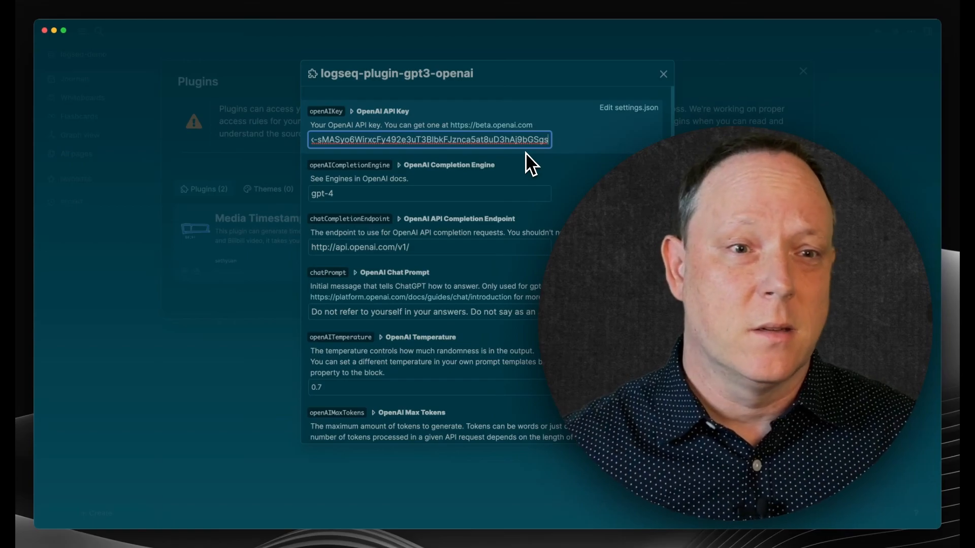
mouse_move(364, 212)
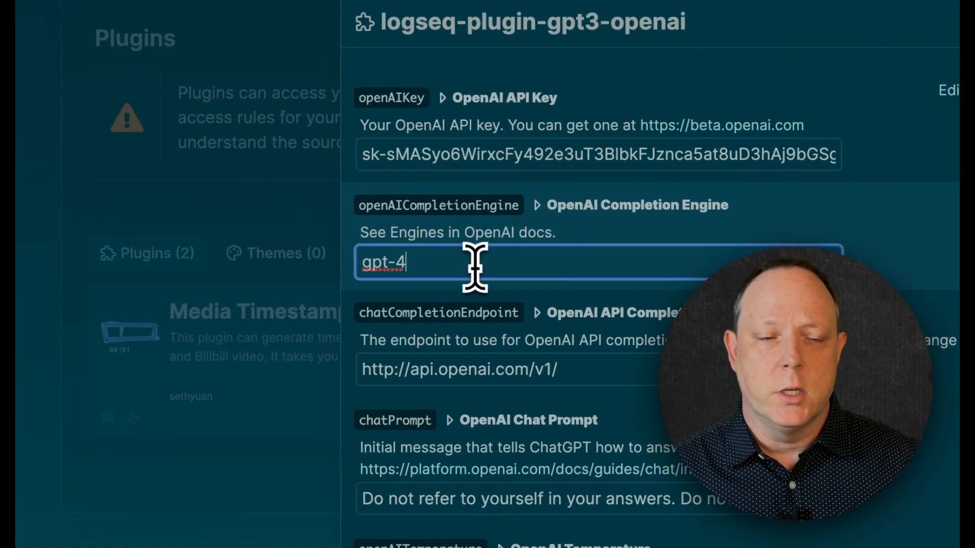
type("gpt-3.5-")
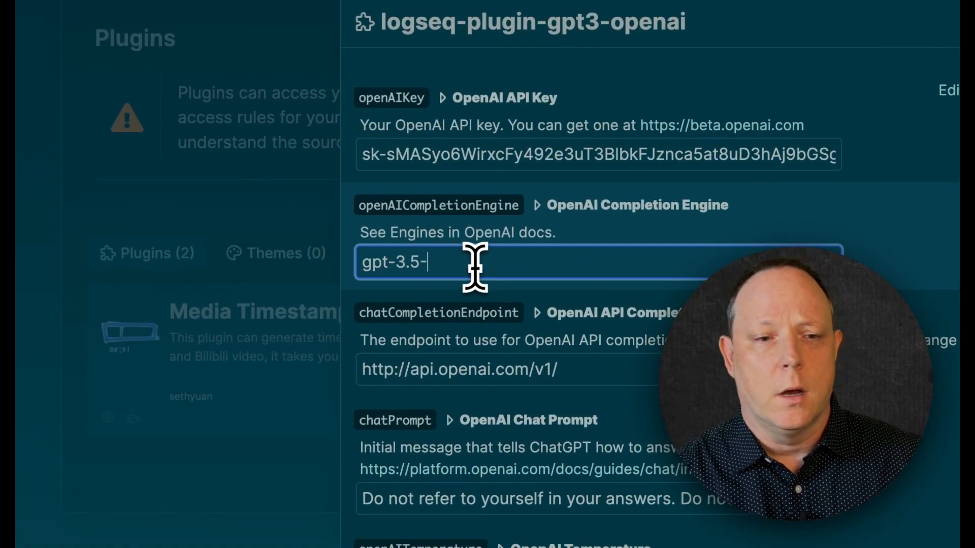
type("turbo")
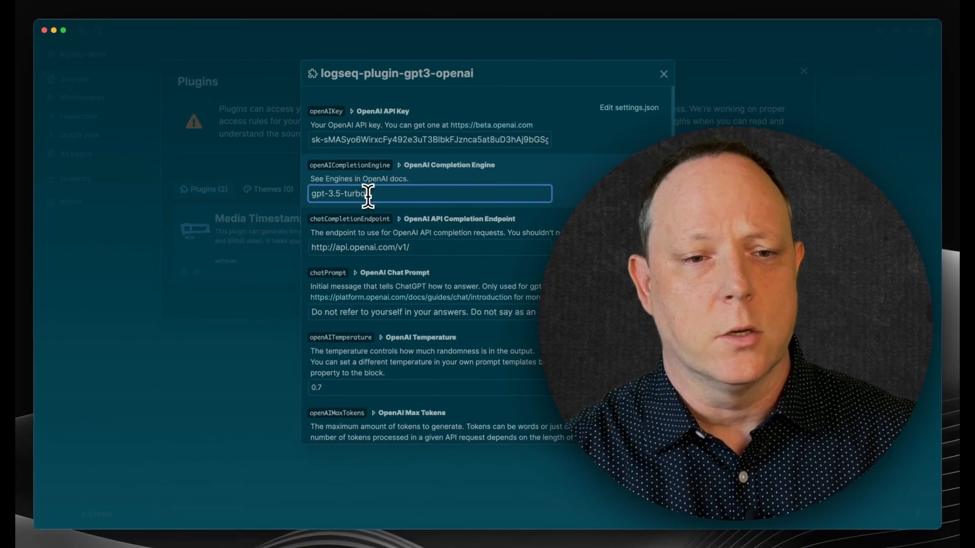
type("gpt-4")
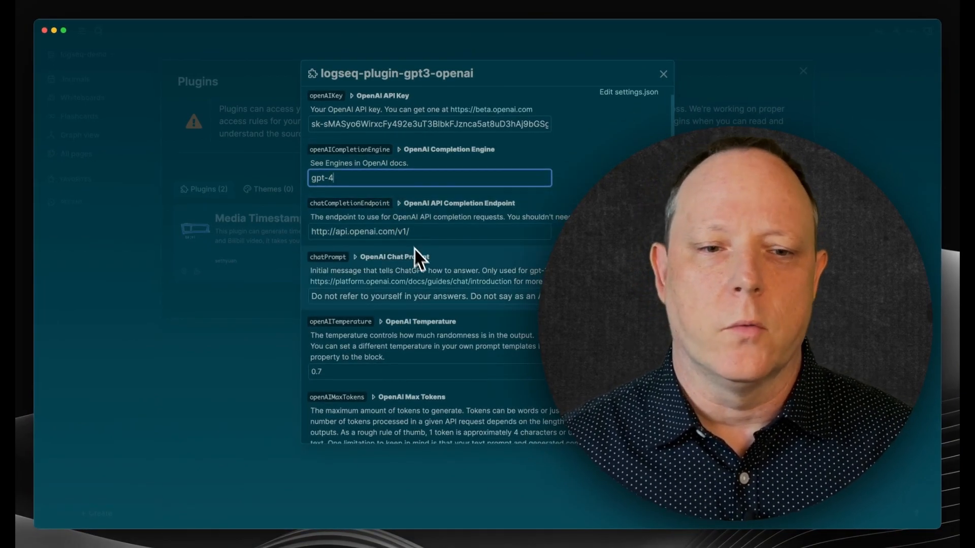
mouse_move(426, 270)
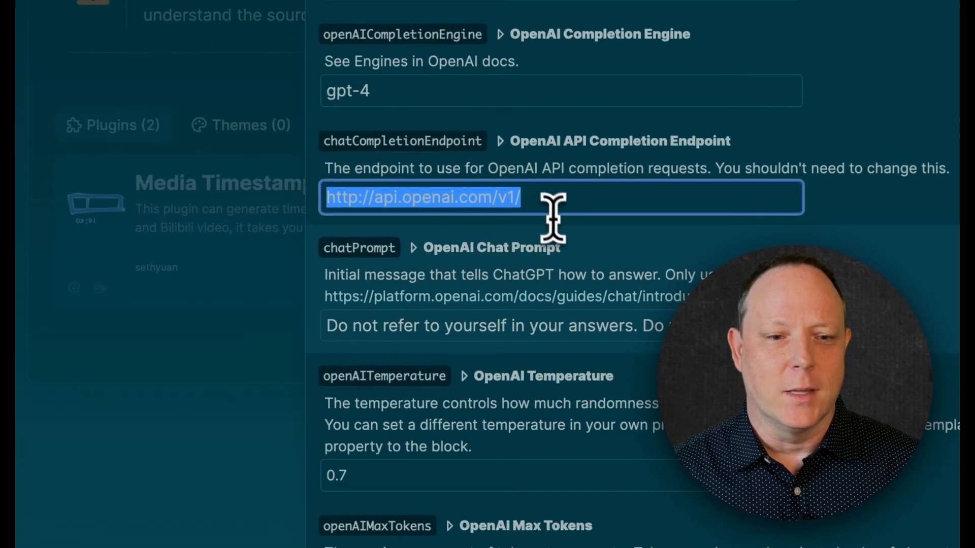
scroll("down", 3)
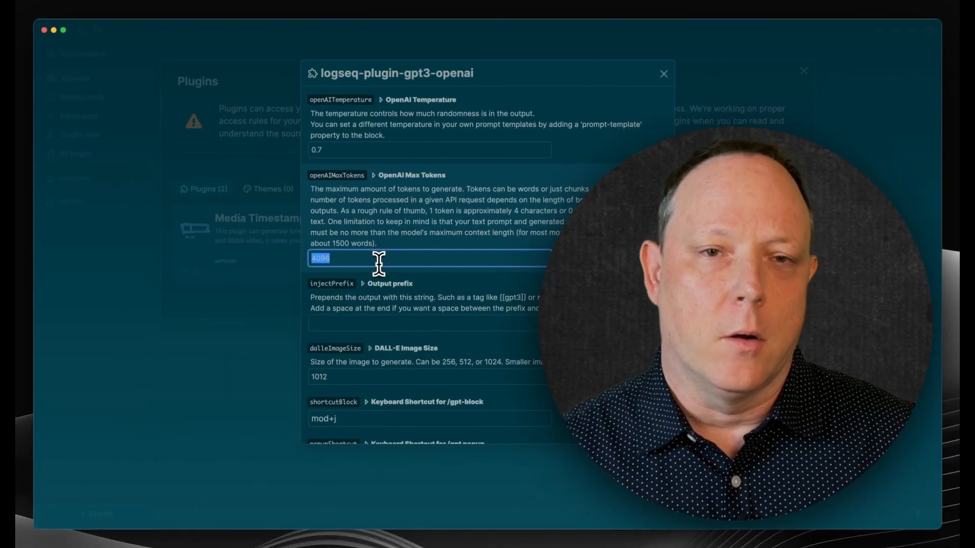
Enter 16 as the GPT-3 OpenAI max tokens value and close the plugin settings.
type("16")
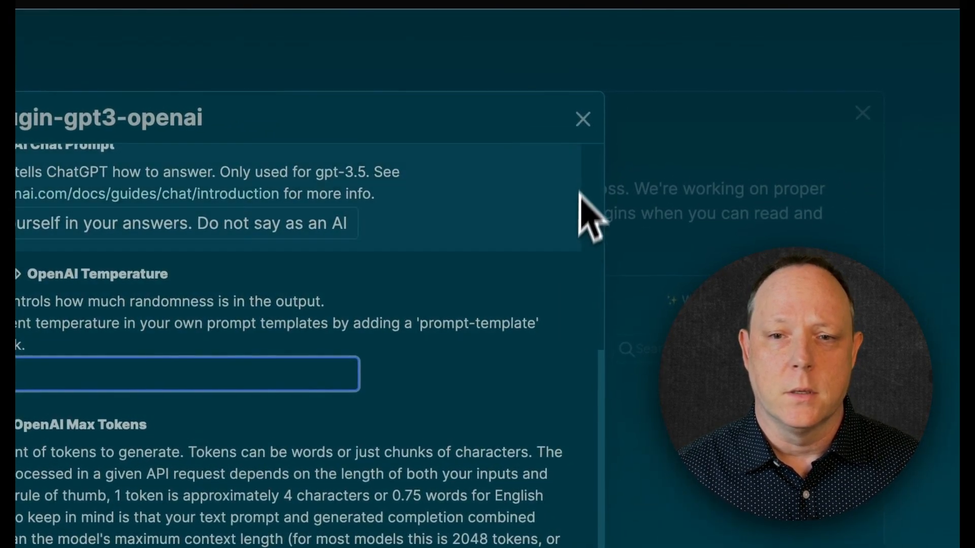
left_click(582, 119)
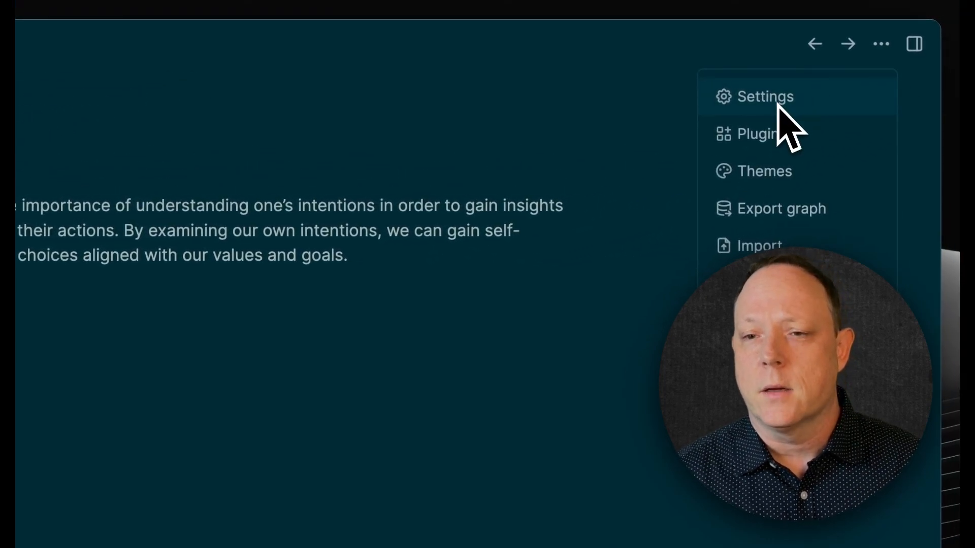
Reopen the GPT-3 OpenAI plugin settings and set Max Tokens to 4096.
left_click(758, 133)
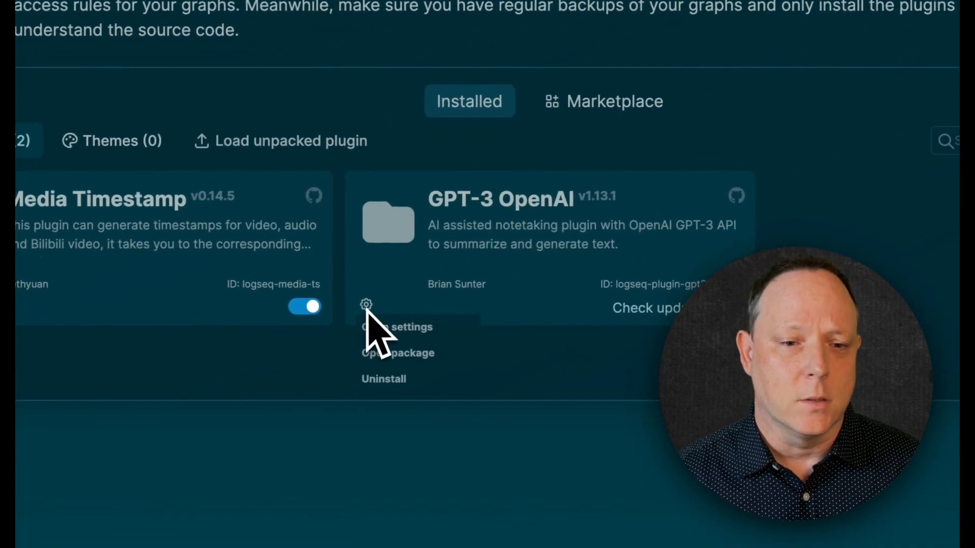
left_click(396, 327)
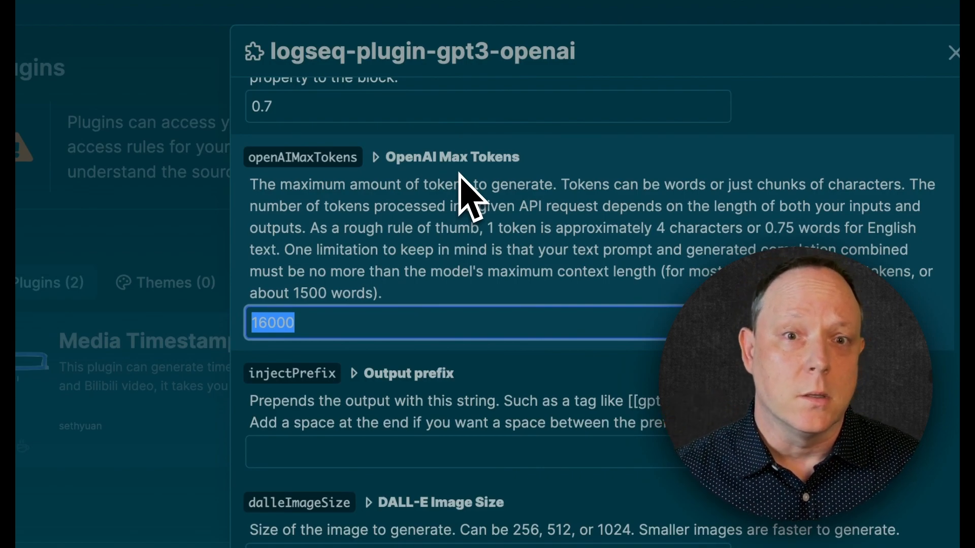
type("4096")
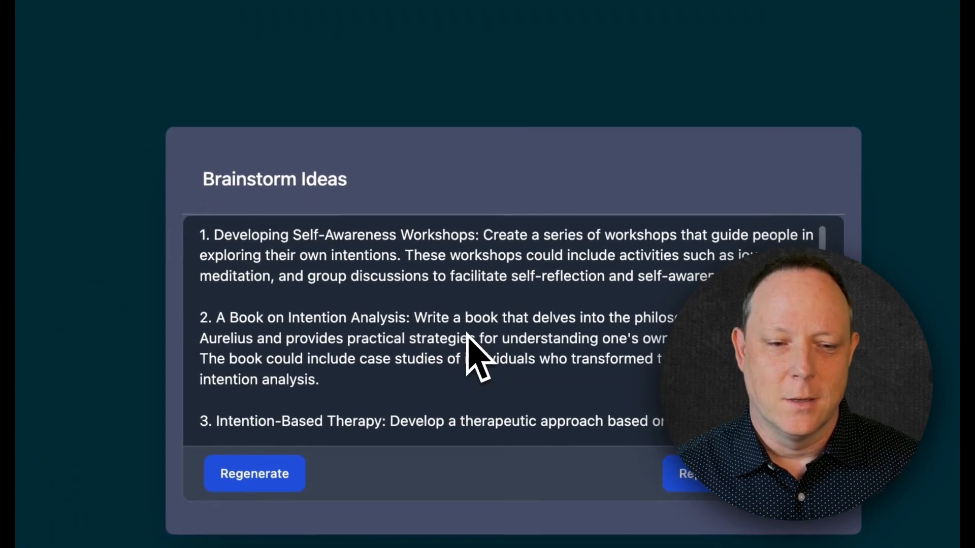
Scroll down through the Brainstorm Ideas results, starting with Developing Self-Awareness Workshops.
scroll("down", 3)
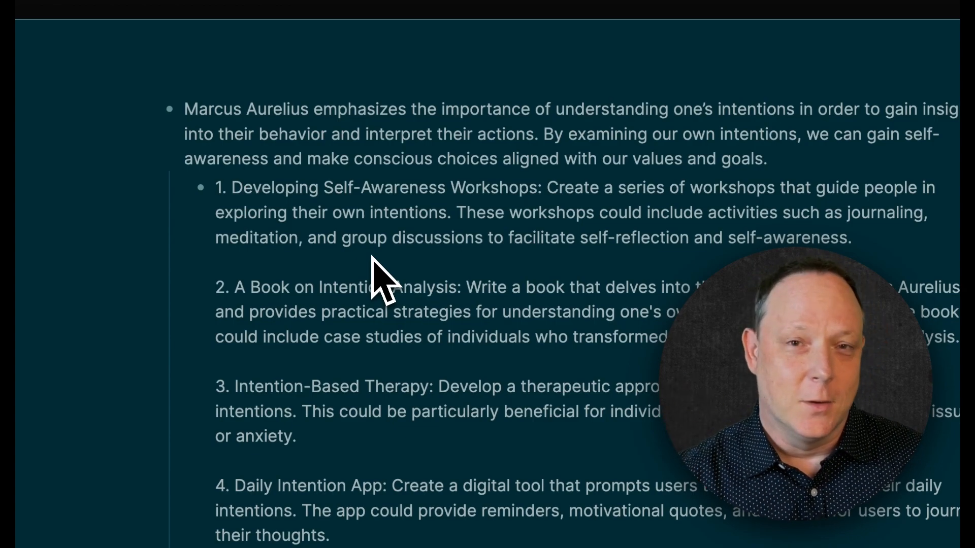
Scroll through the inserted idea list down to Intention Setting Retreats.
scroll("down", 3)
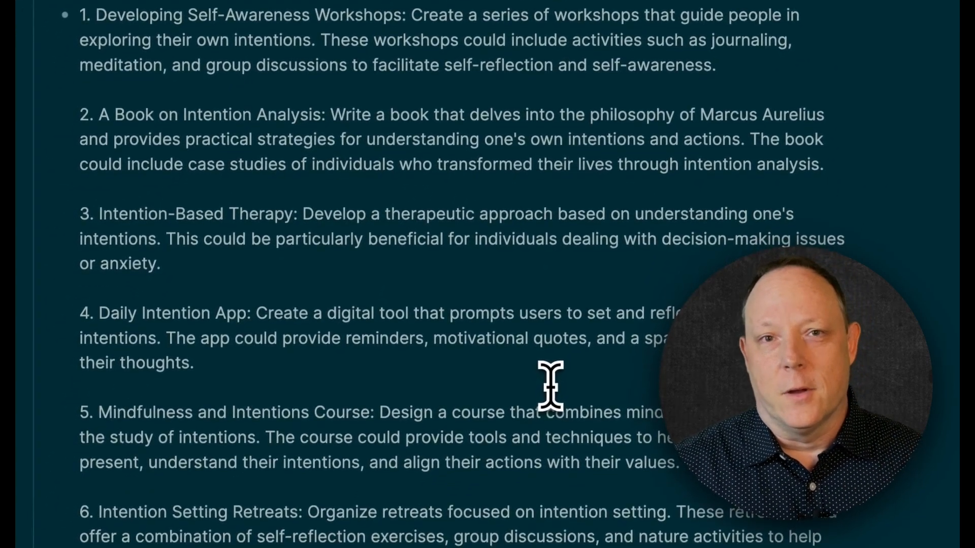